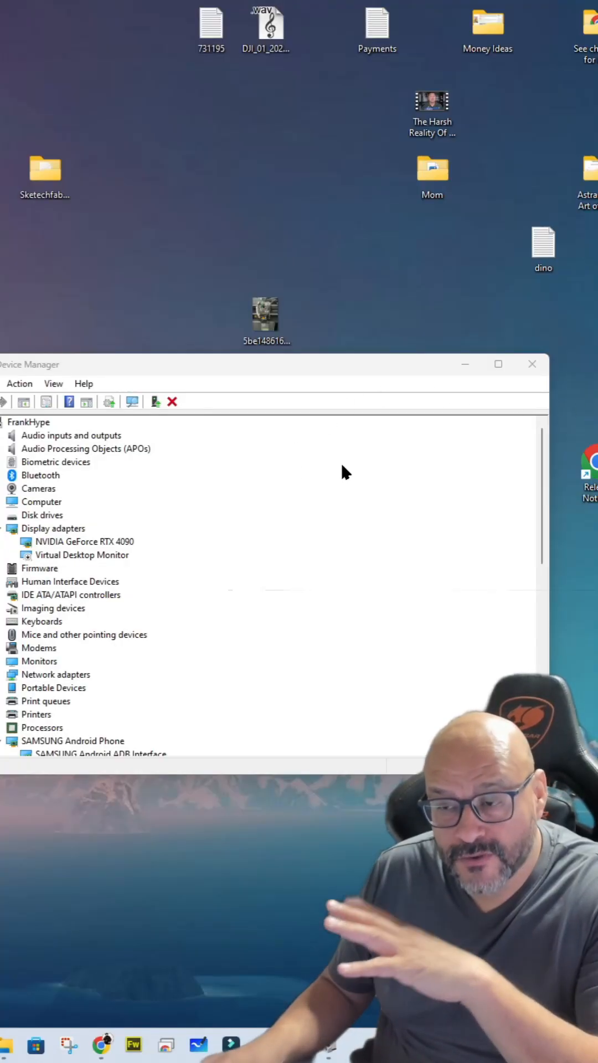
pyautogui.moveTo(159, 376)
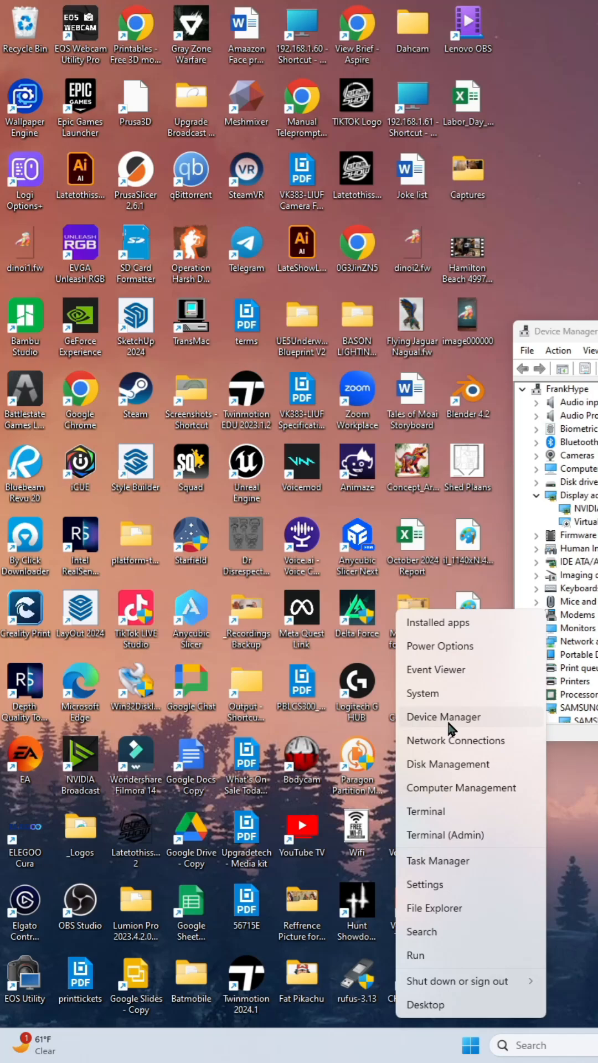
pyautogui.moveTo(482, 1046)
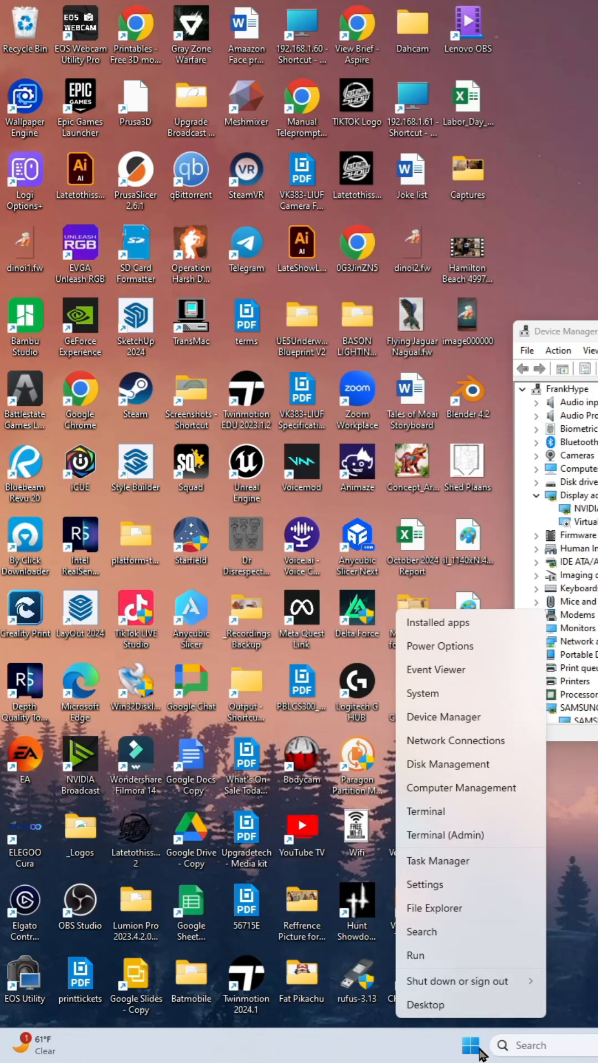
pyautogui.moveTo(442, 717)
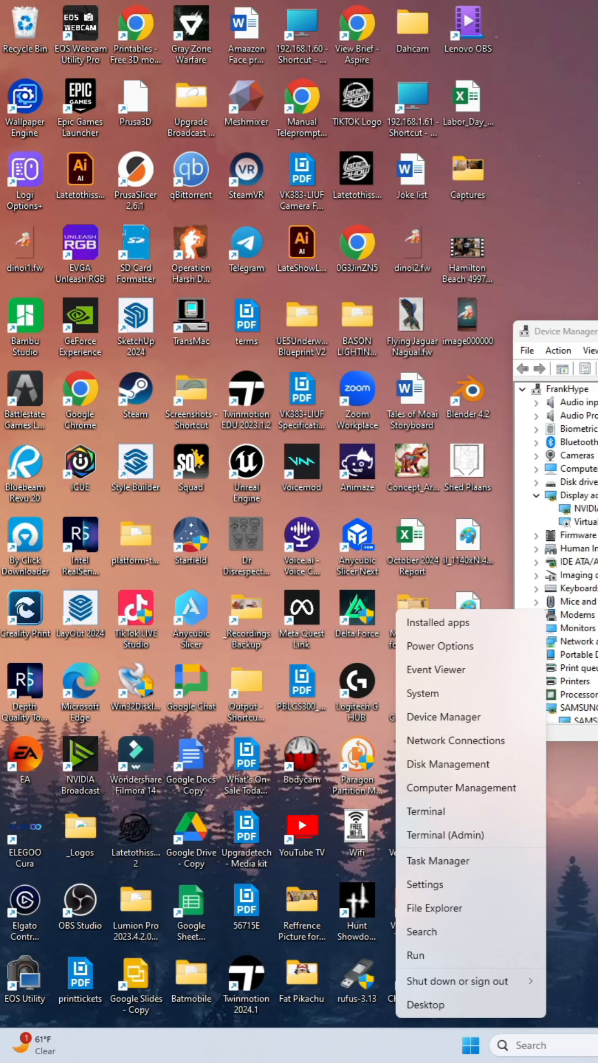
# Step: Expand Universal Serial Bus controllers and highlight the USB Root Hub (USB 3.0) entry
pyautogui.click(443, 716)
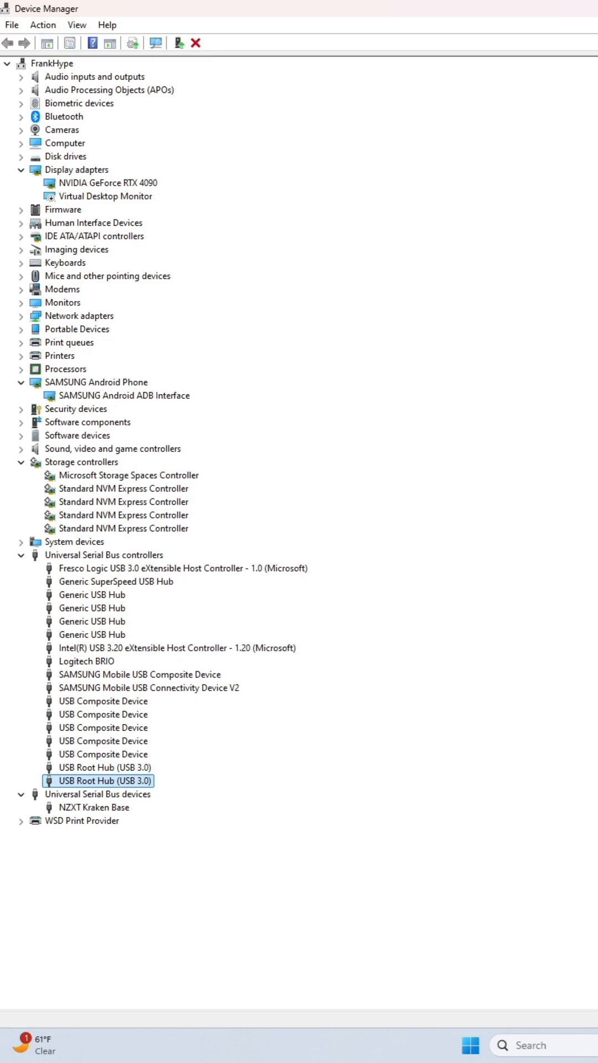
pyautogui.moveTo(139, 138)
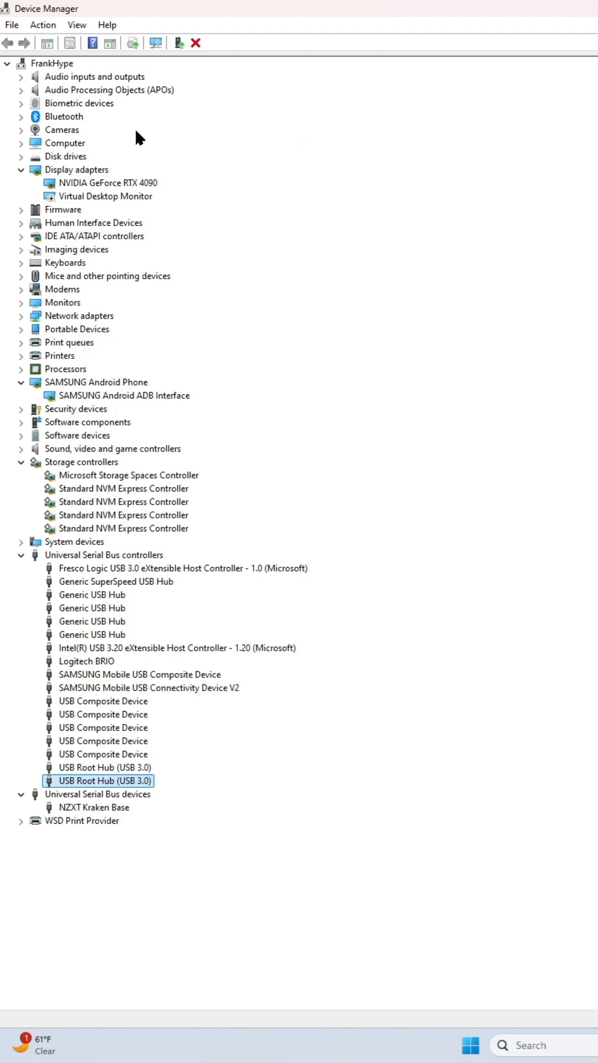
pyautogui.moveTo(156, 43)
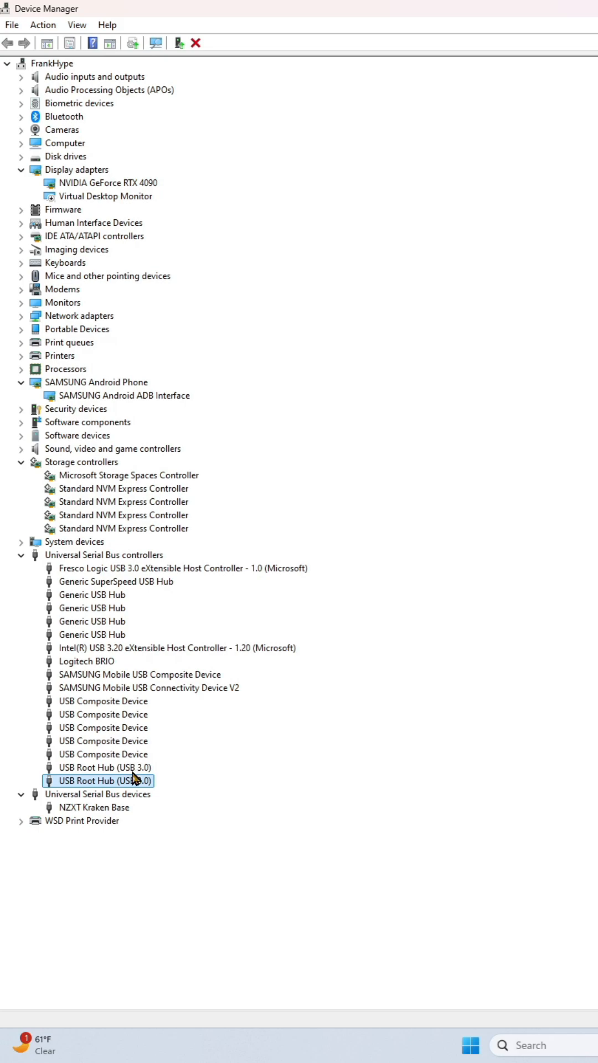
pyautogui.click(102, 766)
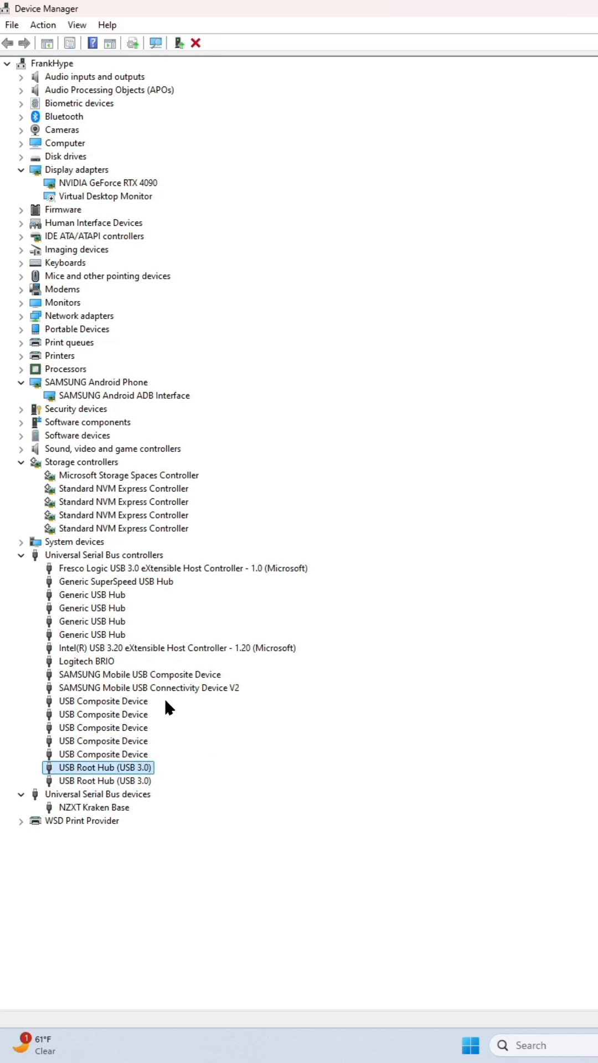
pyautogui.moveTo(152, 743)
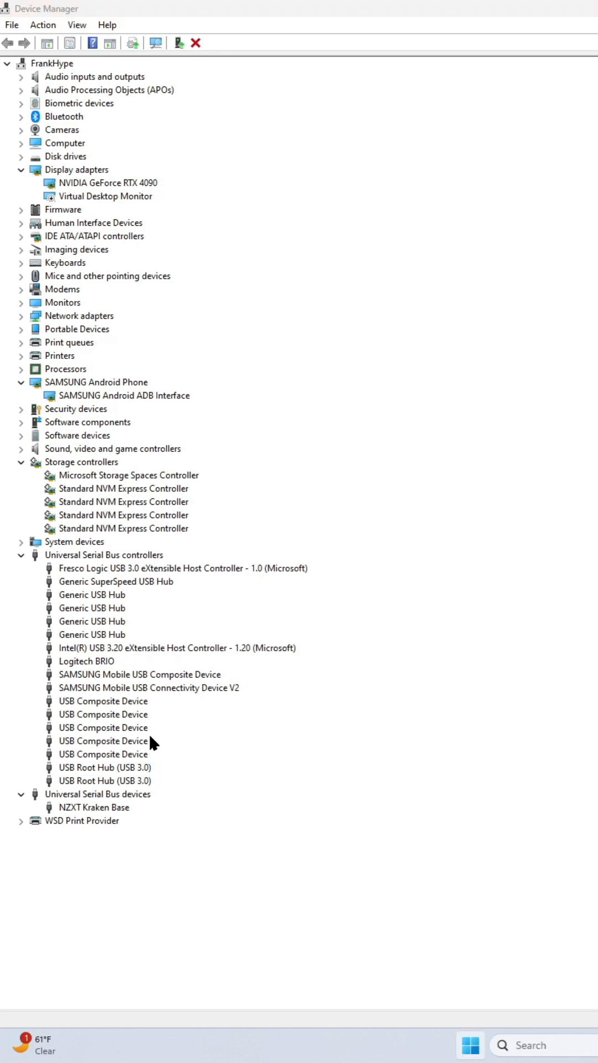
pyautogui.click(105, 766)
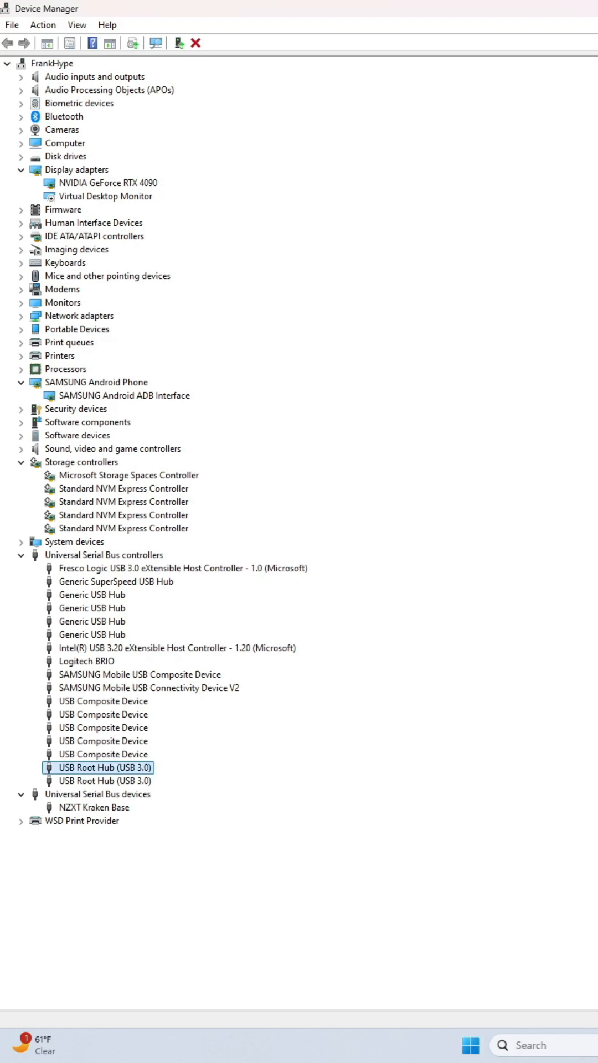